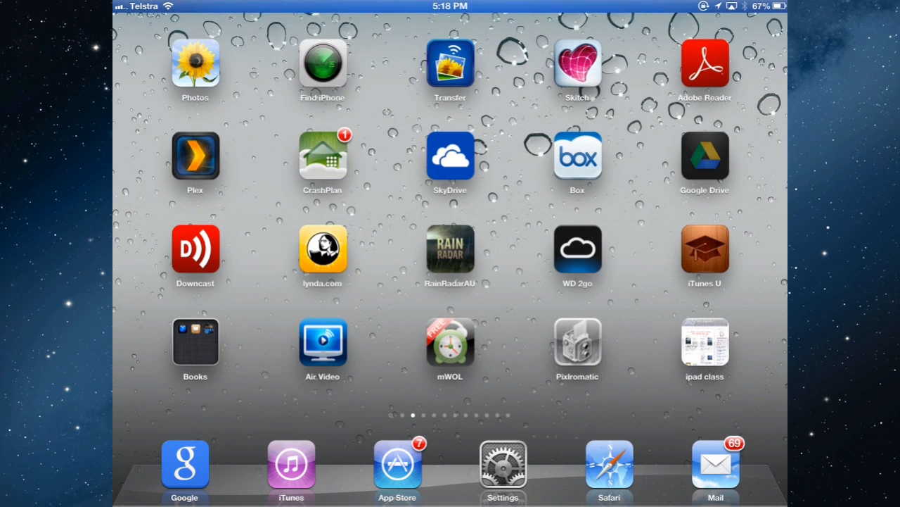
pyautogui.click(705, 155)
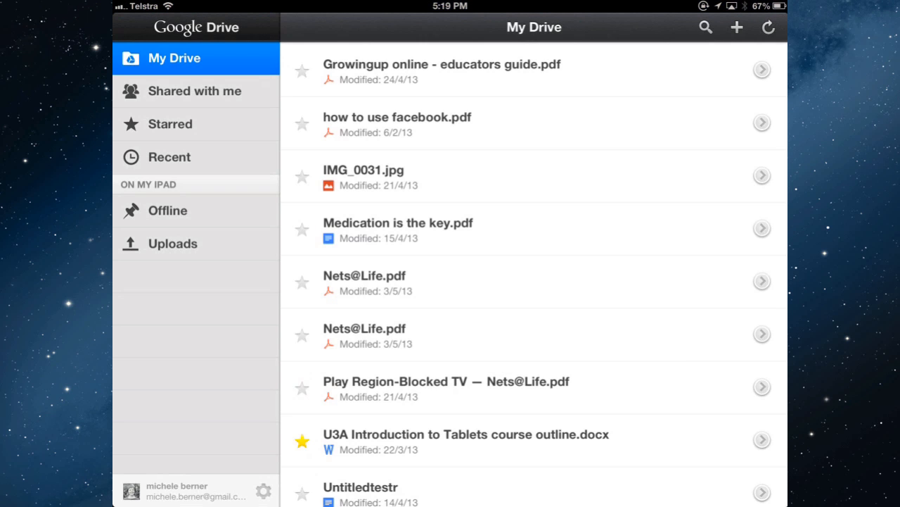
pyautogui.click(349, 275)
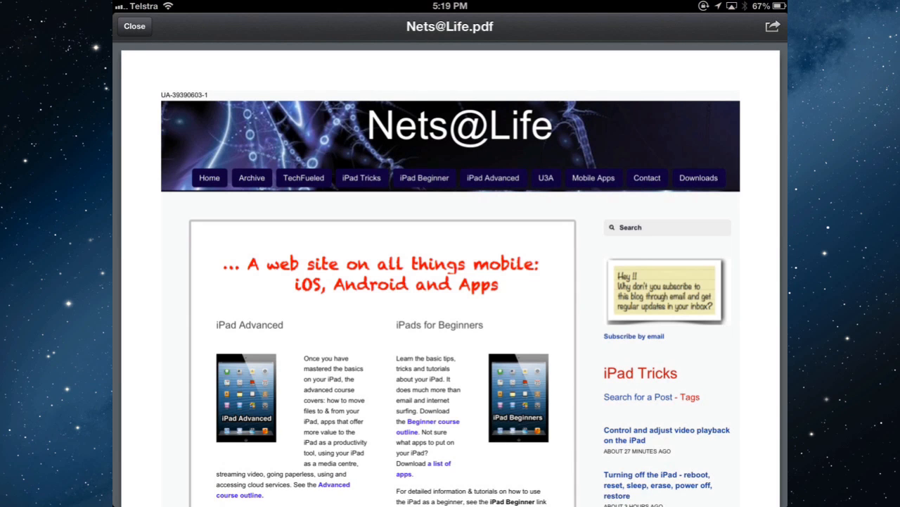
# Send the PDF via Open In to GoodReader and open it there as NetsLife.pdf
pyautogui.click(774, 28)
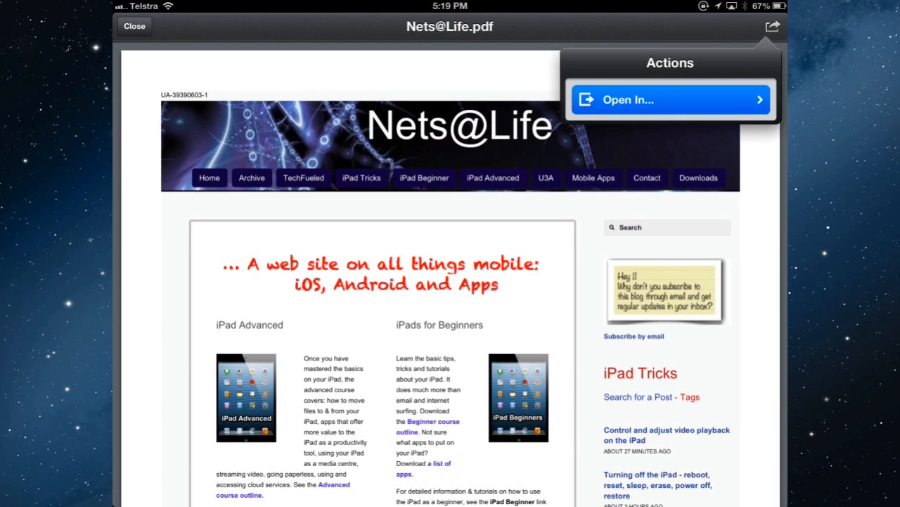
pyautogui.click(670, 99)
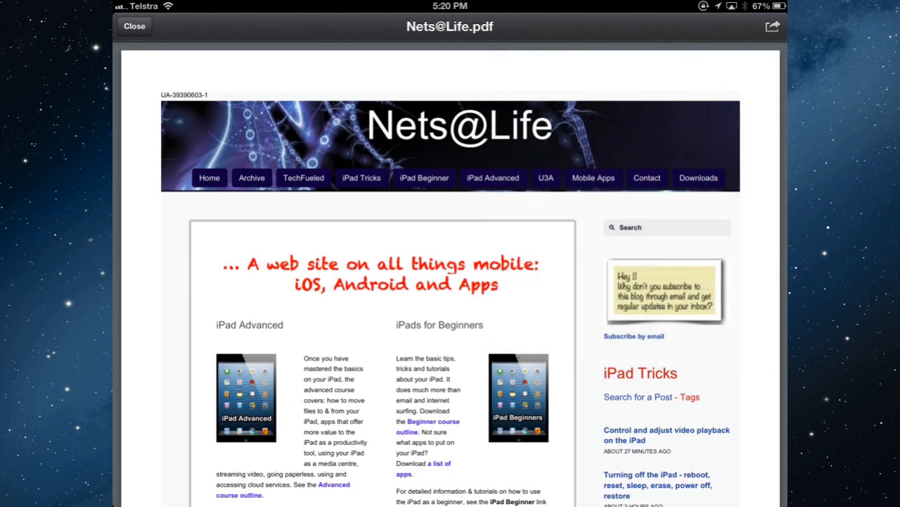
pyautogui.click(138, 25)
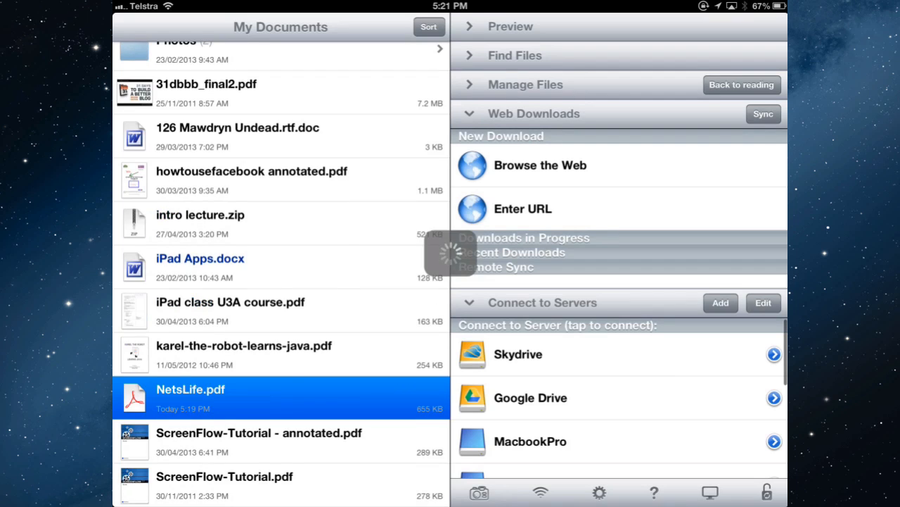
pyautogui.click(191, 388)
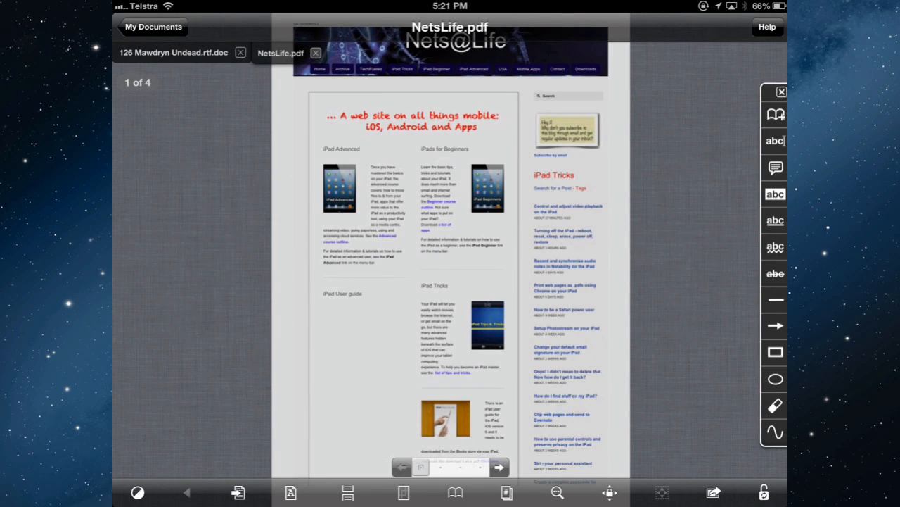